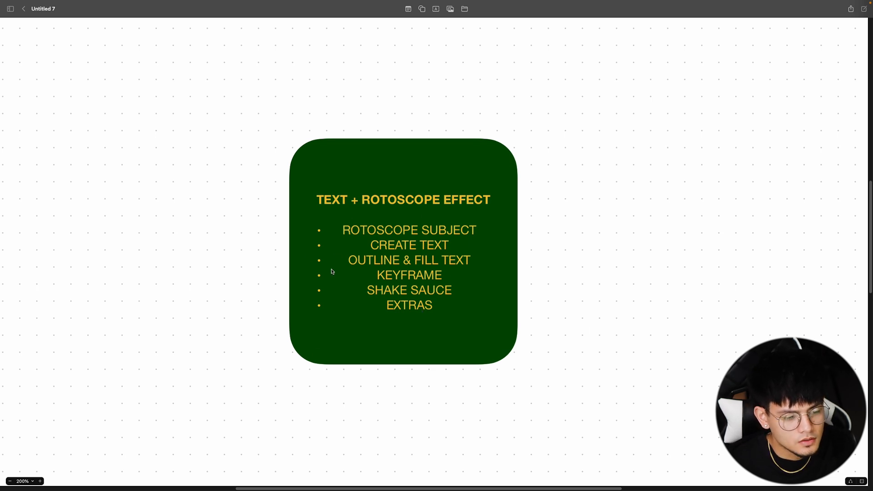
pyautogui.moveTo(323, 293)
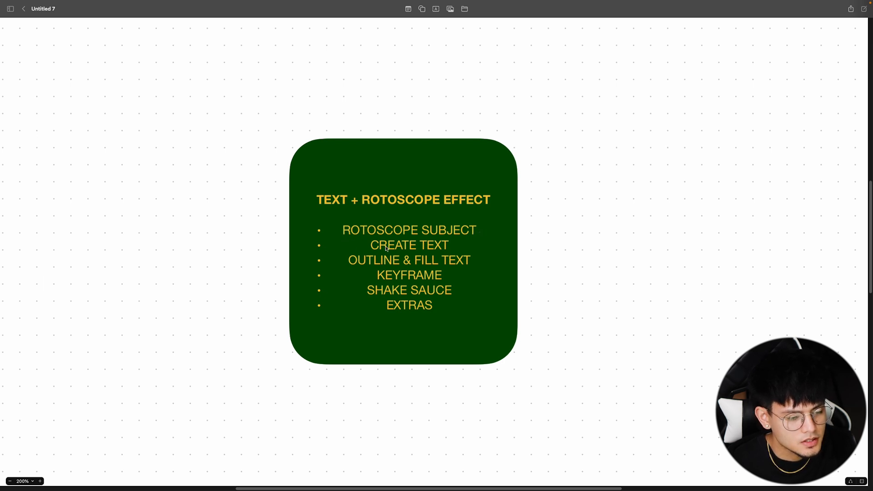
pyautogui.moveTo(236, 263)
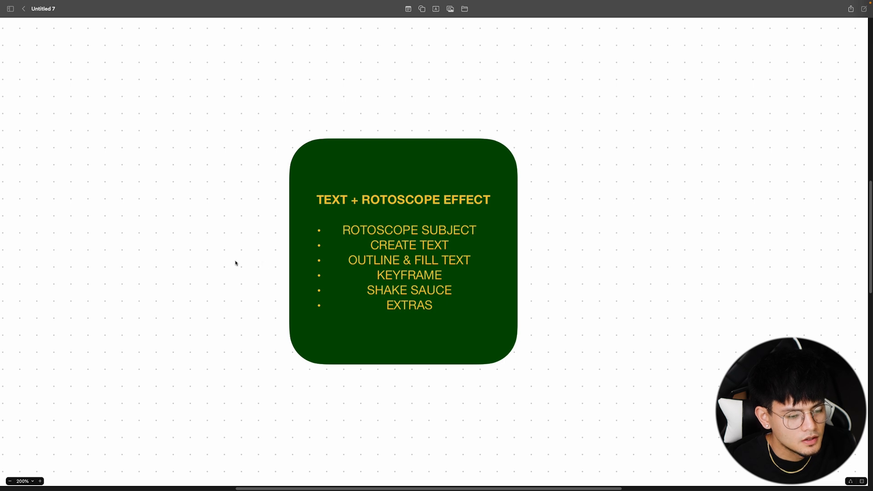
pyautogui.moveTo(402, 267)
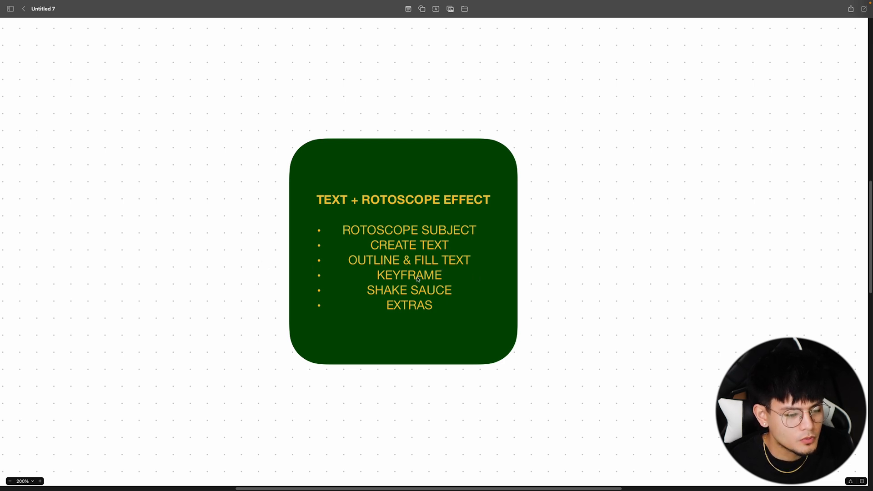
pyautogui.moveTo(429, 283)
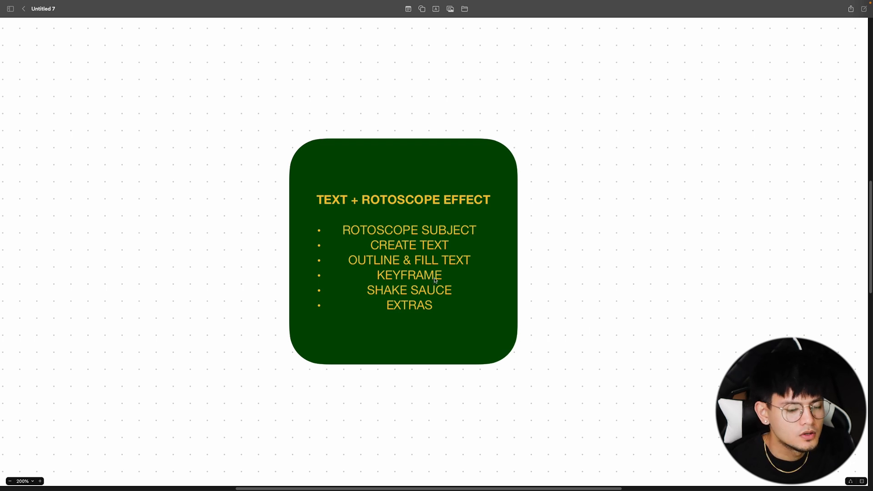
pyautogui.moveTo(433, 301)
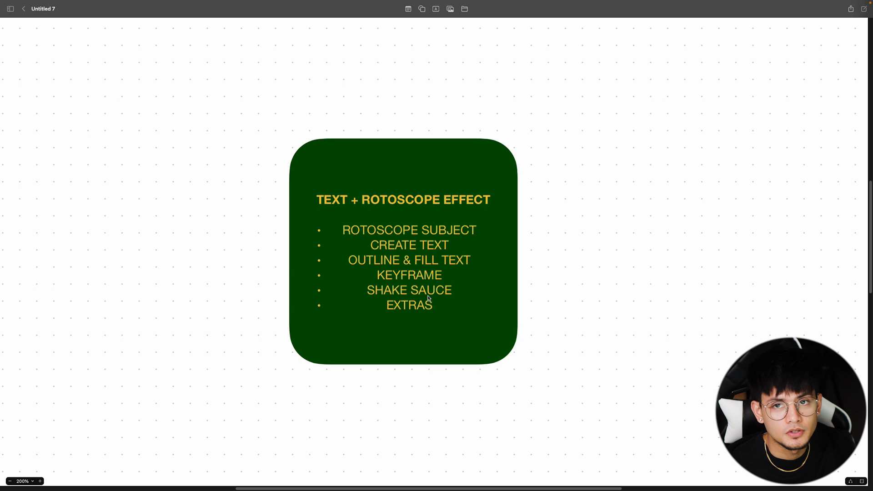
pyautogui.moveTo(426, 316)
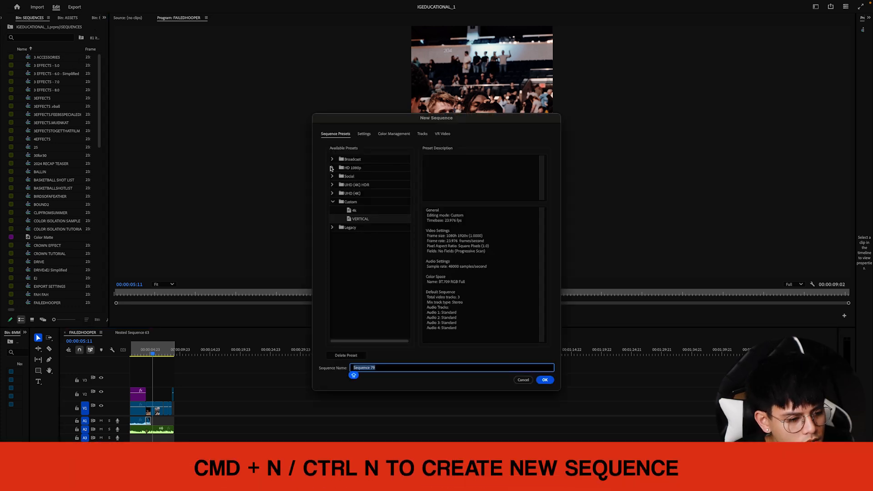
# - Create the HD 1080p 23.976 fps sequence 'TEXT + ROTOSCOPE TUTORIAL' and show the footage bin
pyautogui.click(332, 168)
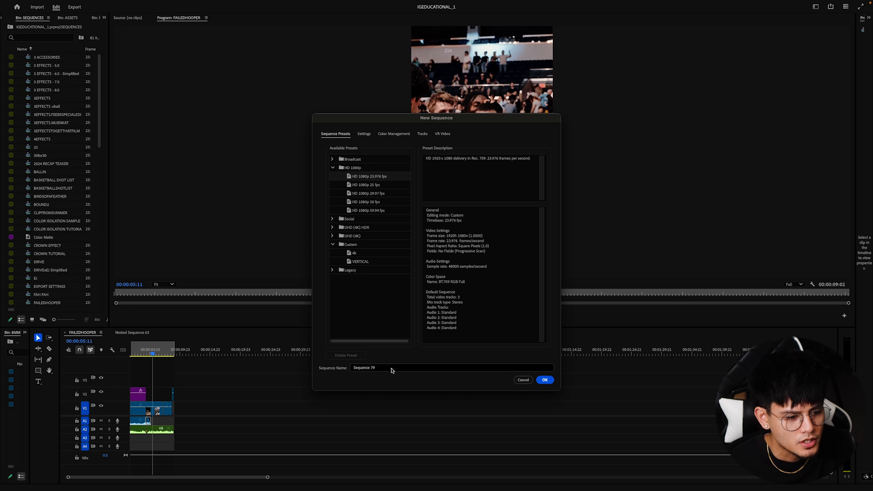
pyautogui.write('TEXT + RE')
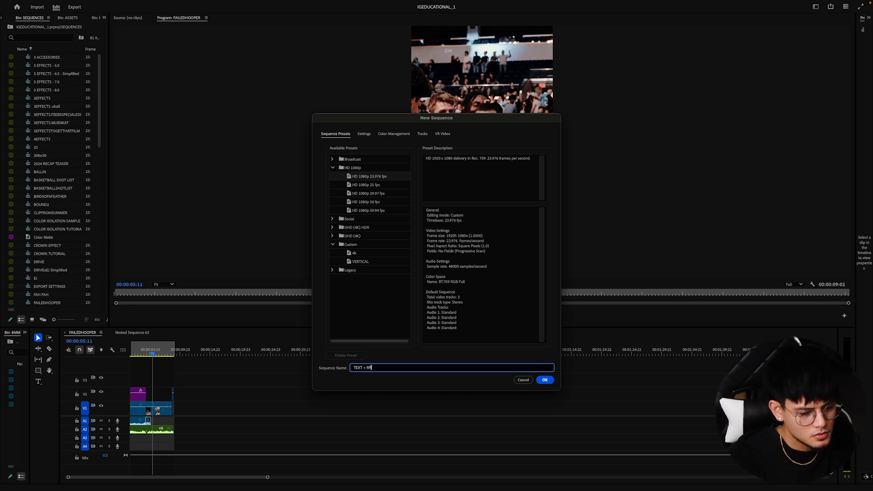
pyautogui.click(545, 379)
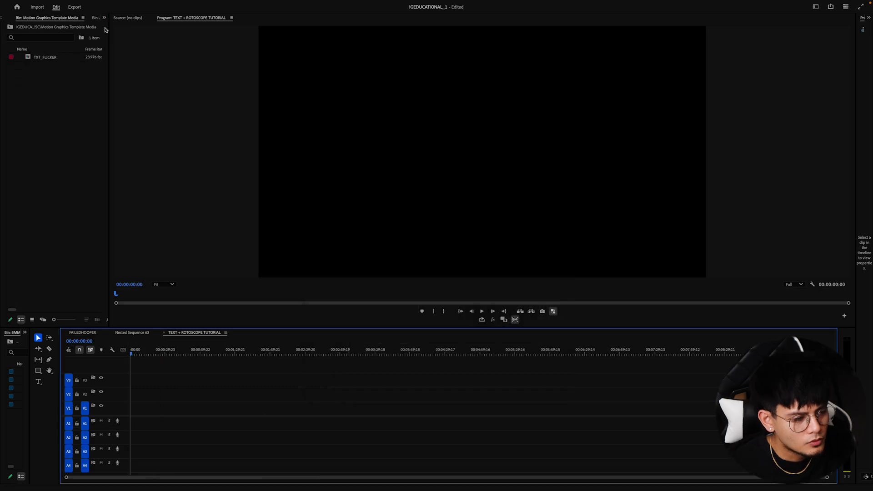
pyautogui.click(104, 17)
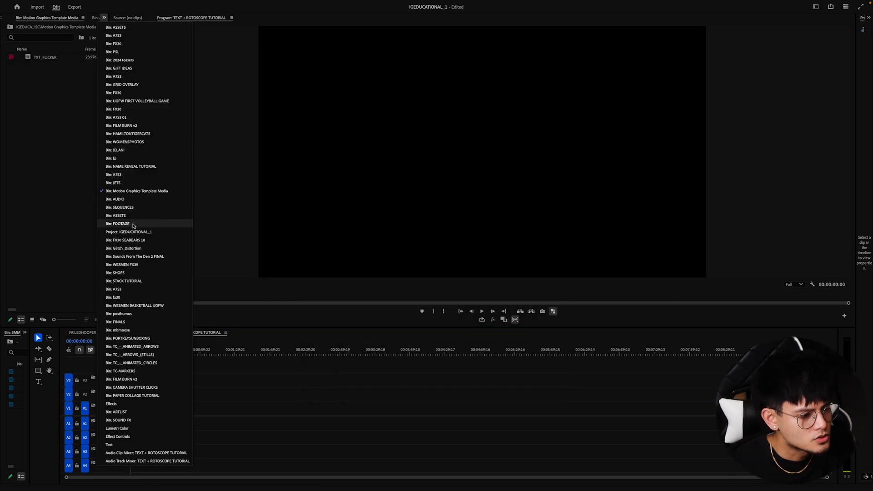
pyautogui.click(120, 223)
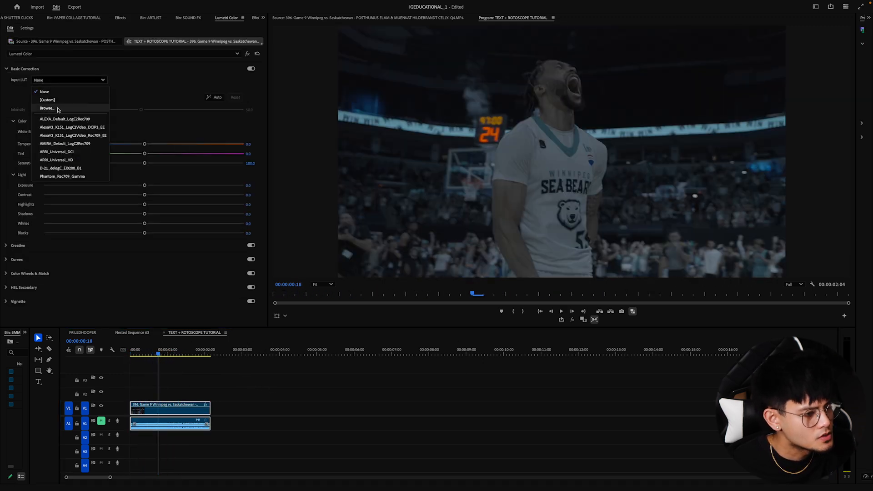
# - Apply the Sony S-Log3 input LUT, brighten shadows, warm the temperature and choose a Kodak look
pyautogui.click(47, 107)
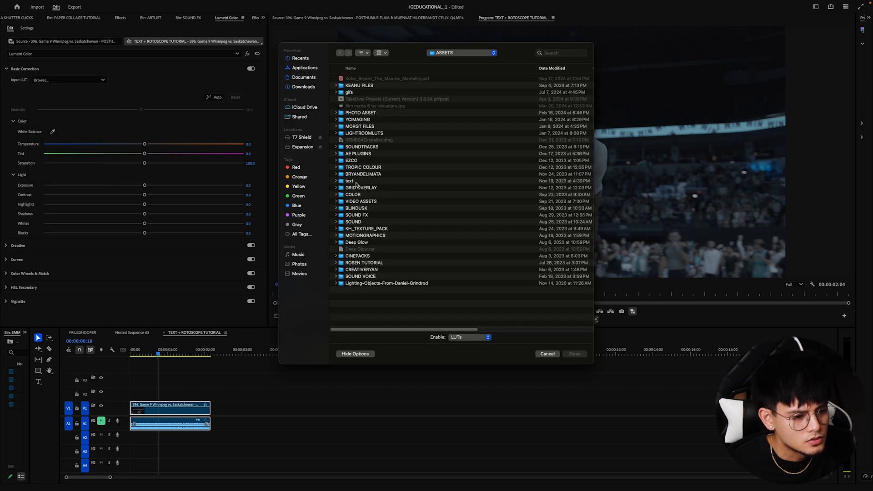
pyautogui.doubleClick(352, 194)
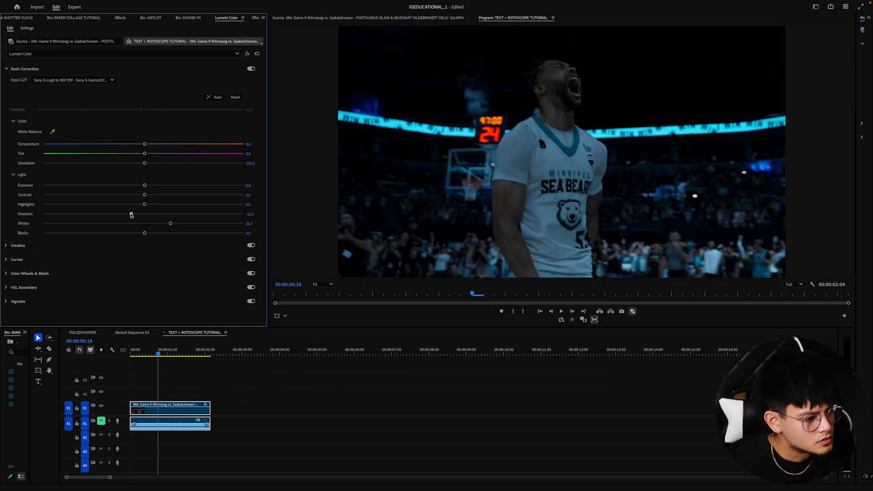
pyautogui.moveTo(131, 214); pyautogui.dragTo(149, 214)
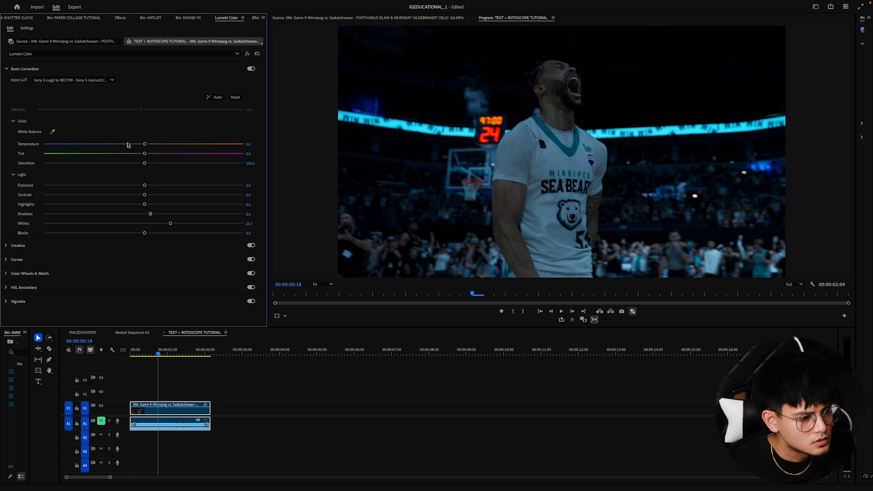
pyautogui.moveTo(144, 144); pyautogui.dragTo(204, 144)
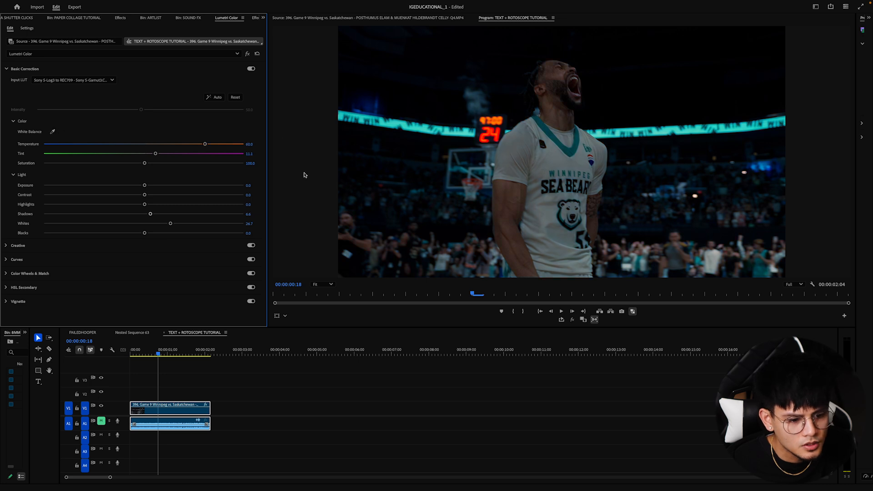
pyautogui.moveTo(205, 144); pyautogui.dragTo(189, 144)
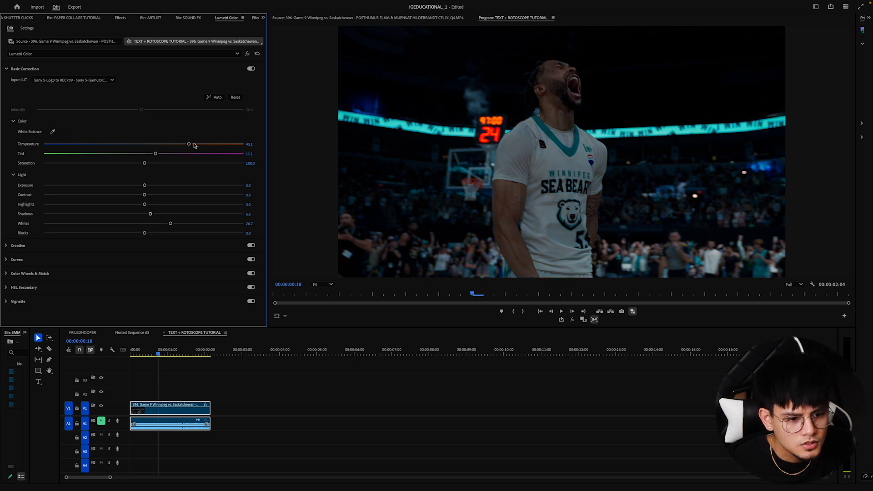
pyautogui.moveTo(188, 143); pyautogui.dragTo(175, 144)
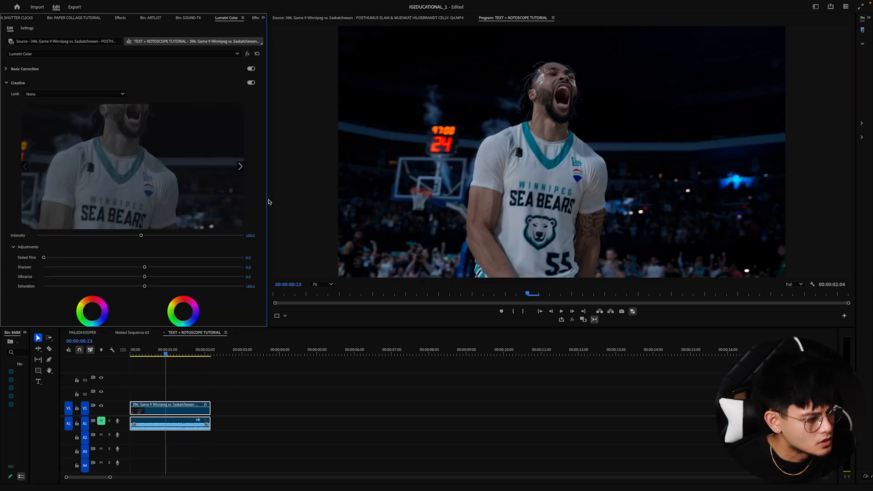
pyautogui.click(74, 94)
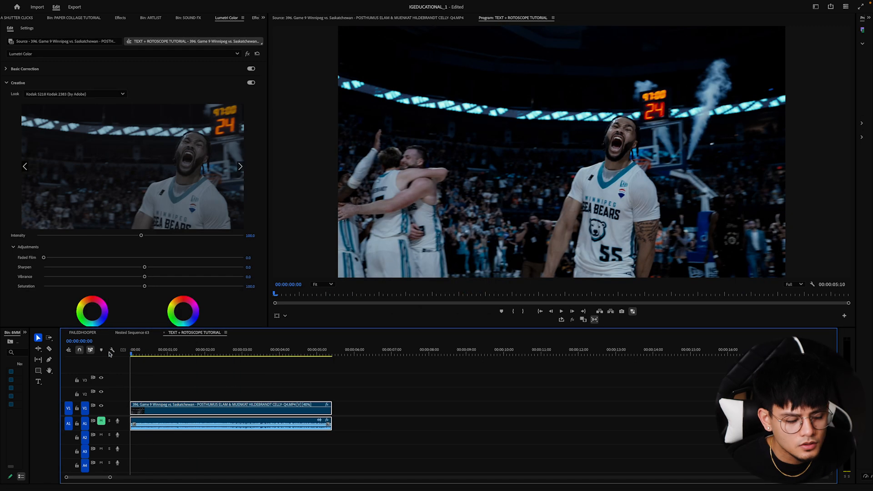
# - Trim the basketball clip on V1 to roughly two seconds around the player's shout
pyautogui.click(561, 311)
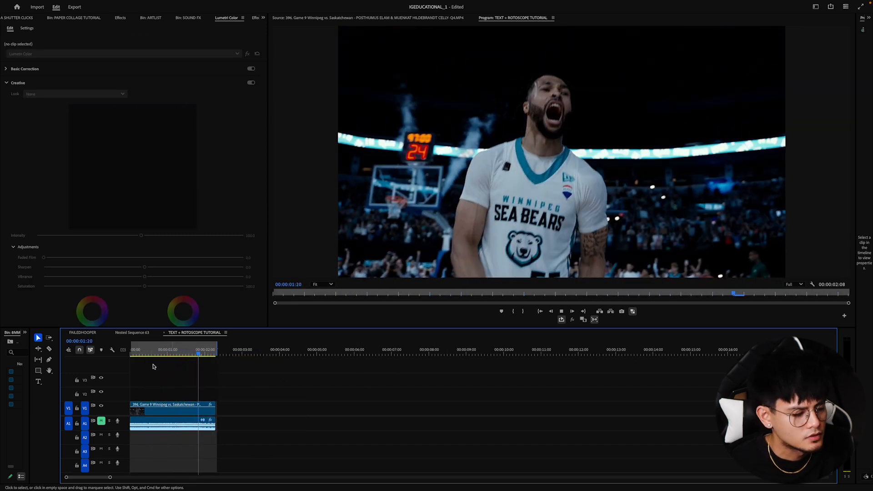
pyautogui.rightClick(173, 411)
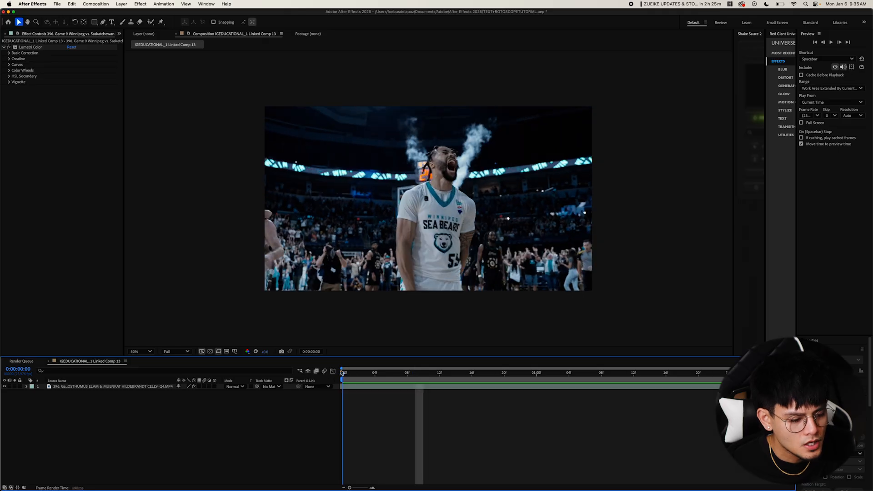
# - Select the basketball layer and paint the player's head as foreground with Roto Brush
pyautogui.click(112, 387)
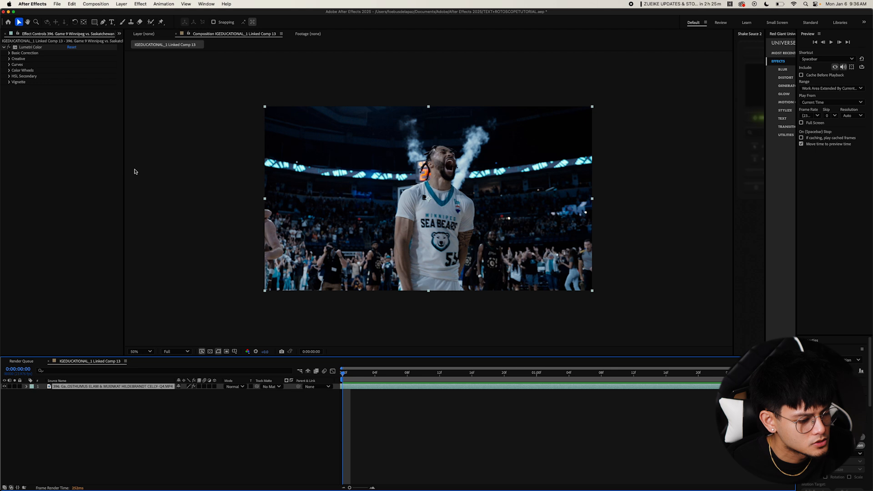
pyautogui.moveTo(123, 22)
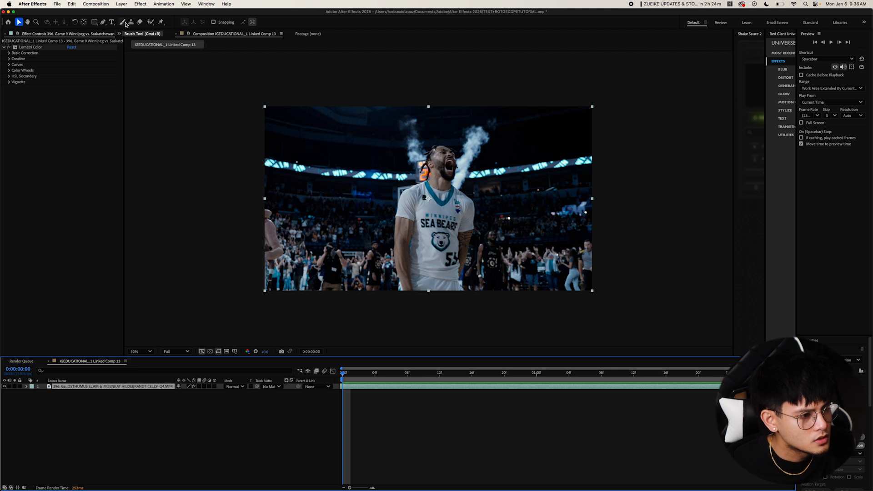
pyautogui.moveTo(151, 22)
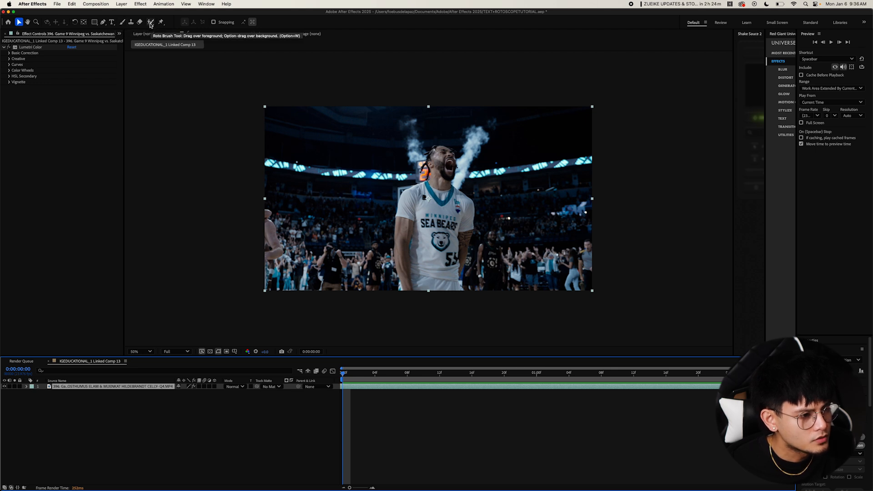
pyautogui.click(150, 22)
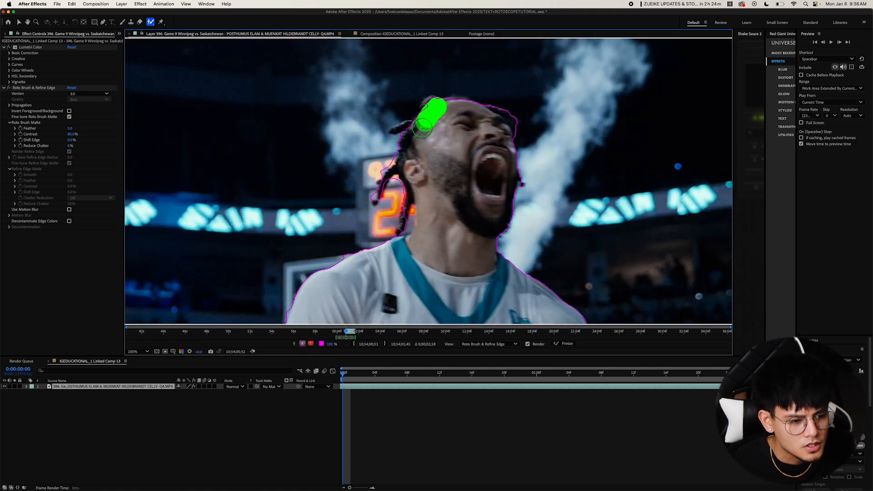
pyautogui.click(411, 109)
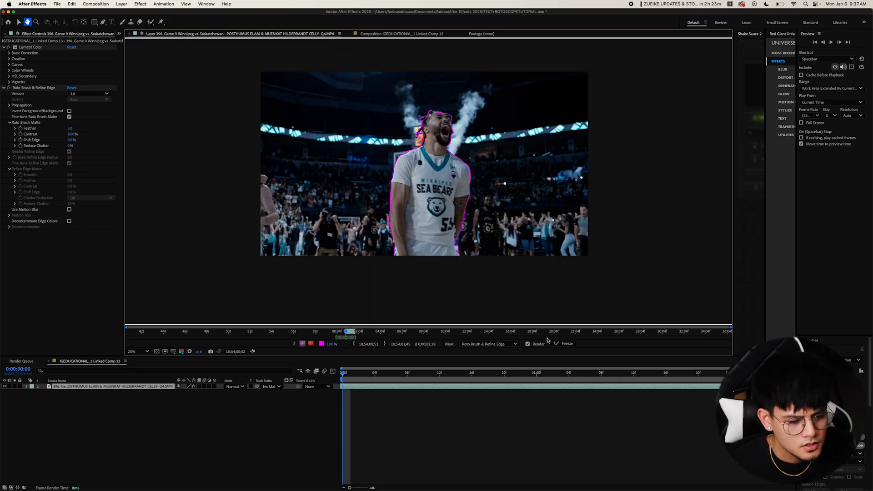
# - Zoom to 25%, extend the matte down the player's arm, and freeze the rotoscope
pyautogui.click(567, 344)
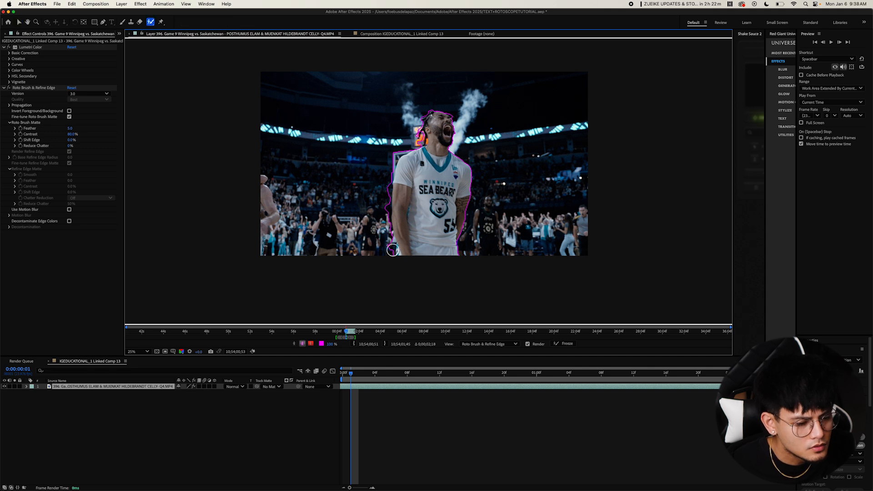
pyautogui.moveTo(399, 150); pyautogui.dragTo(392, 250)
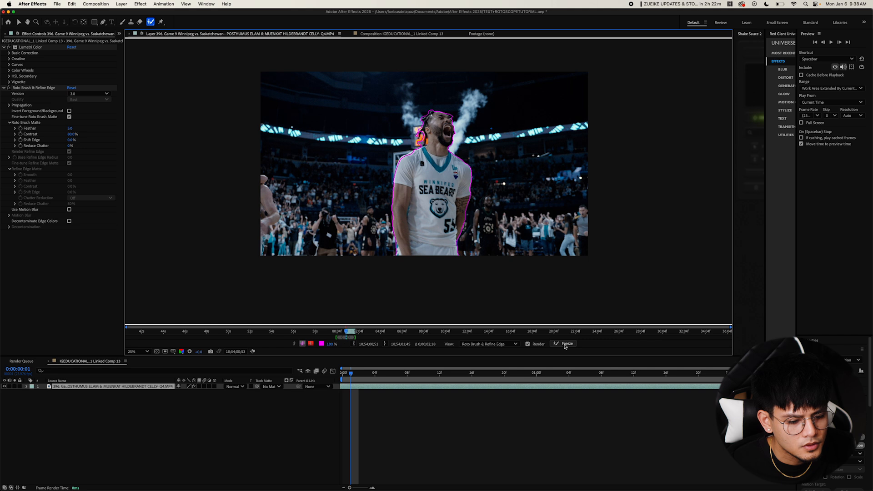
pyautogui.click(567, 344)
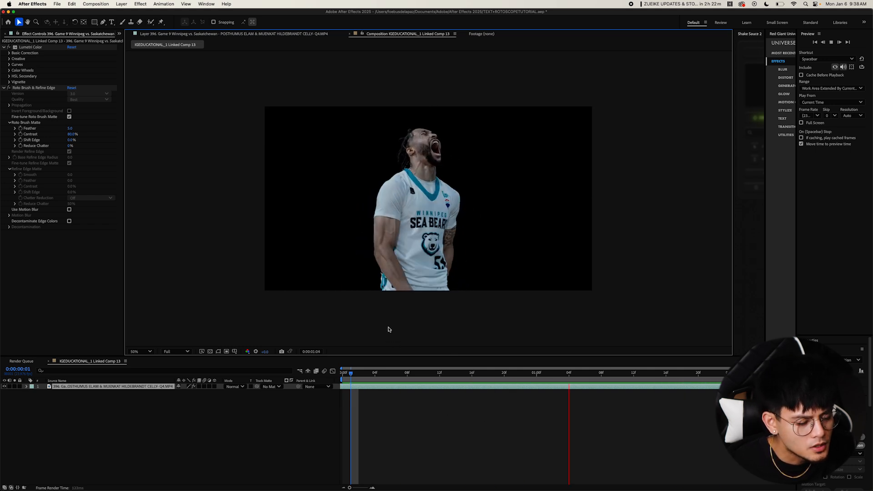
# - Set the player's Roto Brush feather to 20 and create ROTOSCOPE LAYER and BACKGROUND LAYER
pyautogui.click(440, 373)
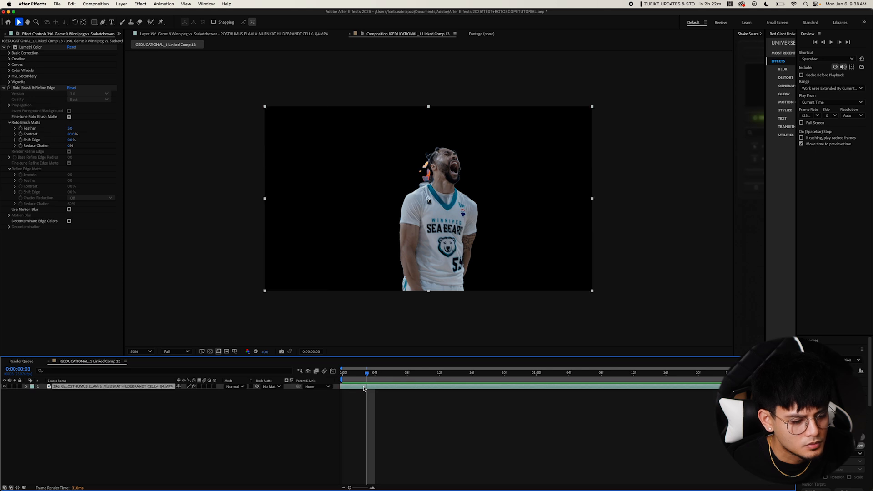
pyautogui.click(33, 87)
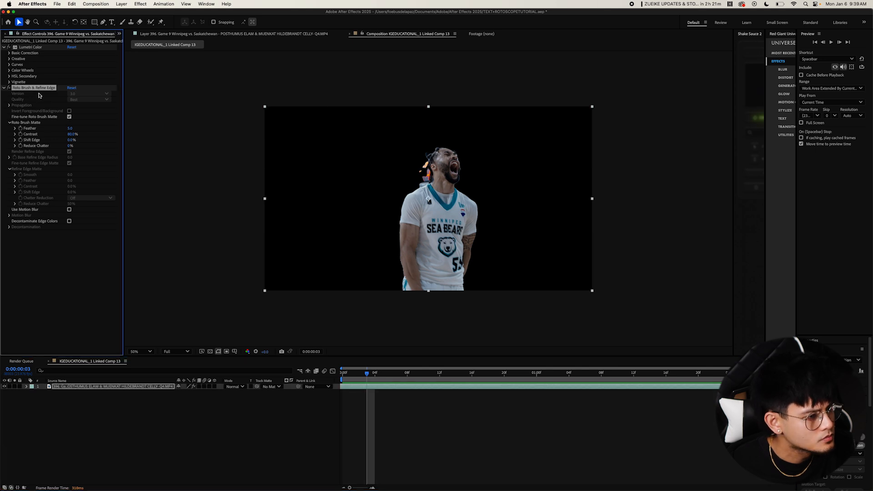
pyautogui.click(73, 129)
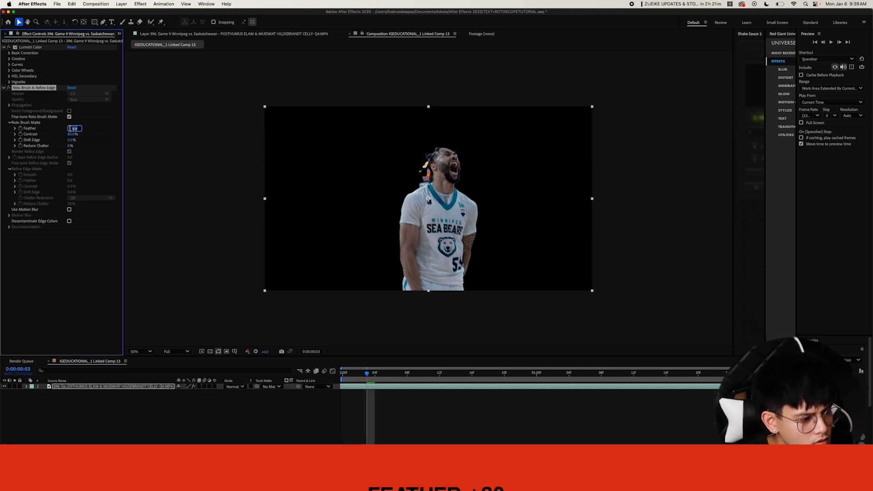
pyautogui.write('20.0')
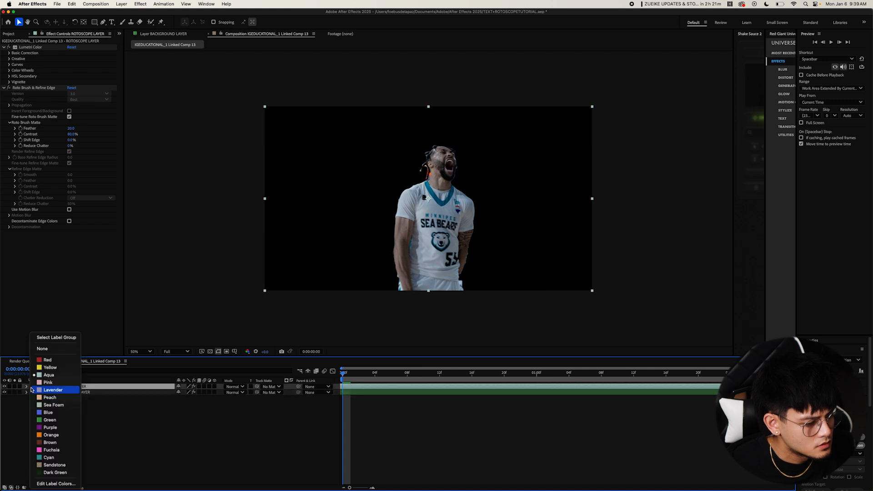
pyautogui.moveTo(49, 382)
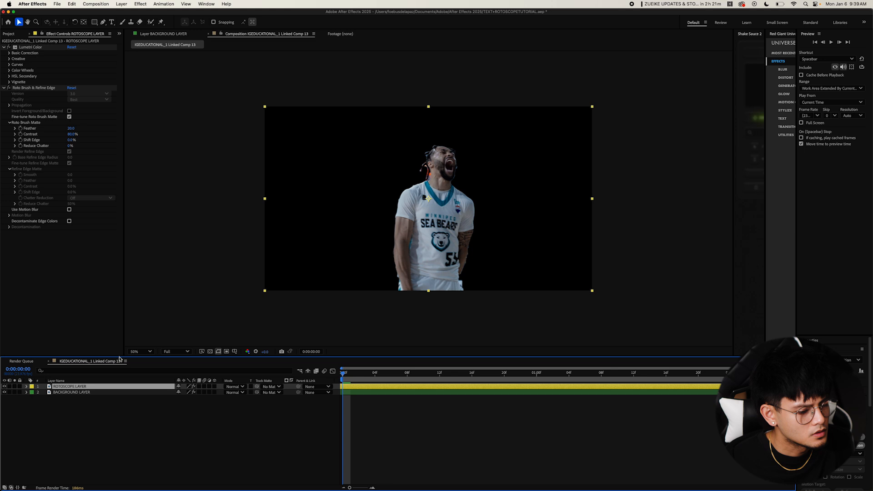
pyautogui.click(71, 392)
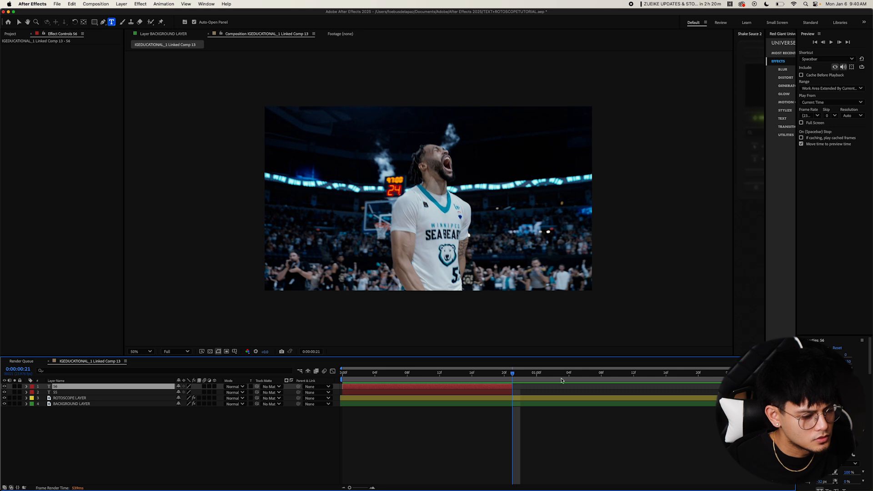
# - Enable the background layer and add 55 text layers above the rotoscope layer
pyautogui.click(422, 372)
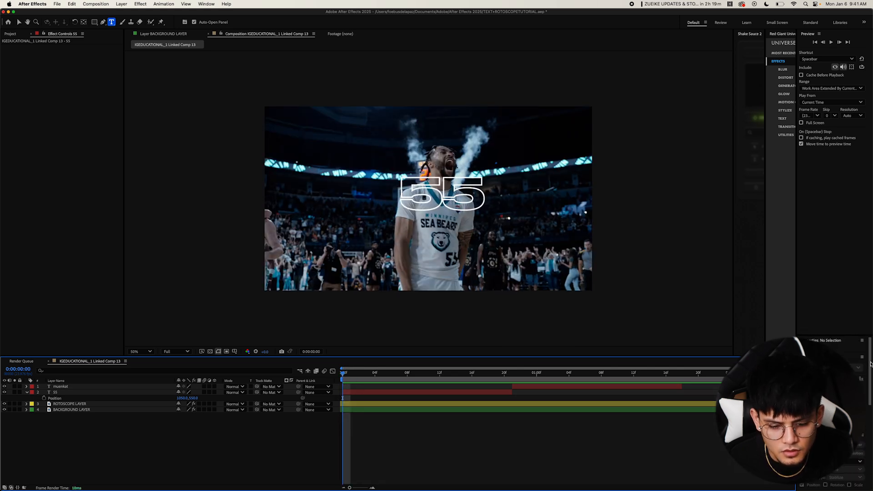
# - Split the 55 text into 55 OUTLINE and 55 FILL, with the fill below ROTOSCOPE LAYER
pyautogui.click(345, 372)
pyautogui.write(' OUTLINE')
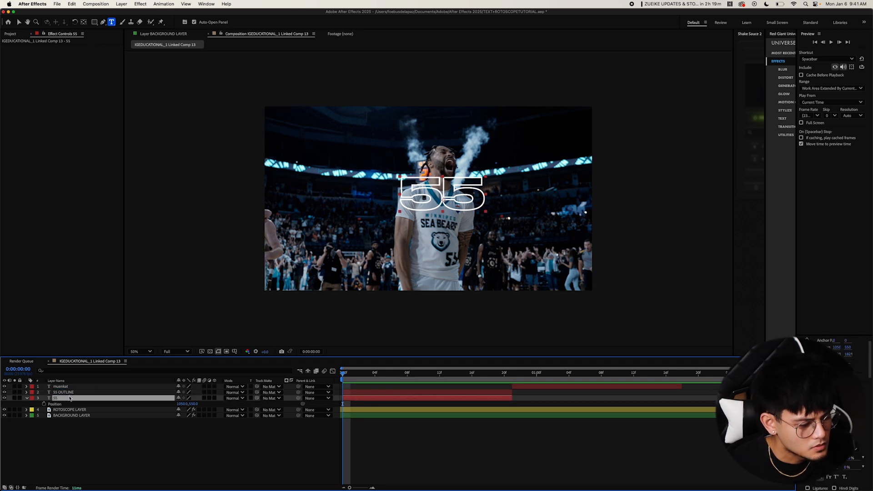
pyautogui.click(62, 392)
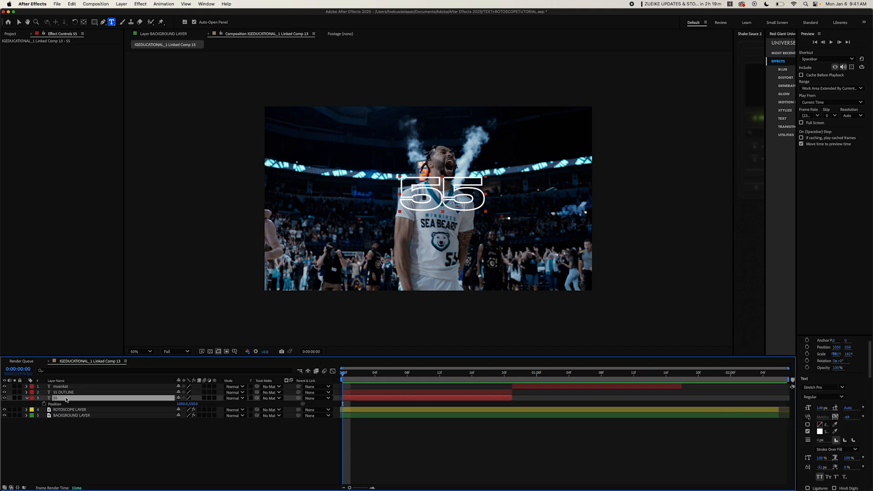
pyautogui.doubleClick(63, 398)
pyautogui.write(' FILL')
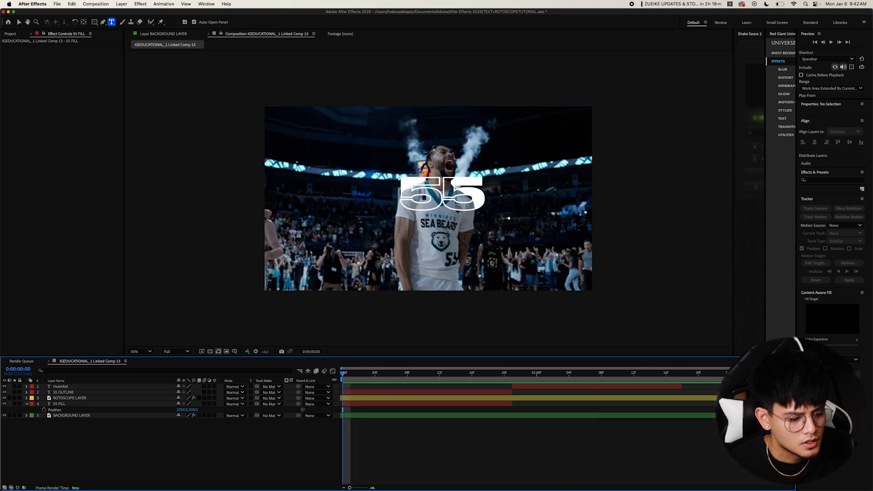
# - Make muenkat outline and muenkat fill layers, fill under ROTOSCOPE LAYER, and duplicate the outline
pyautogui.click(520, 373)
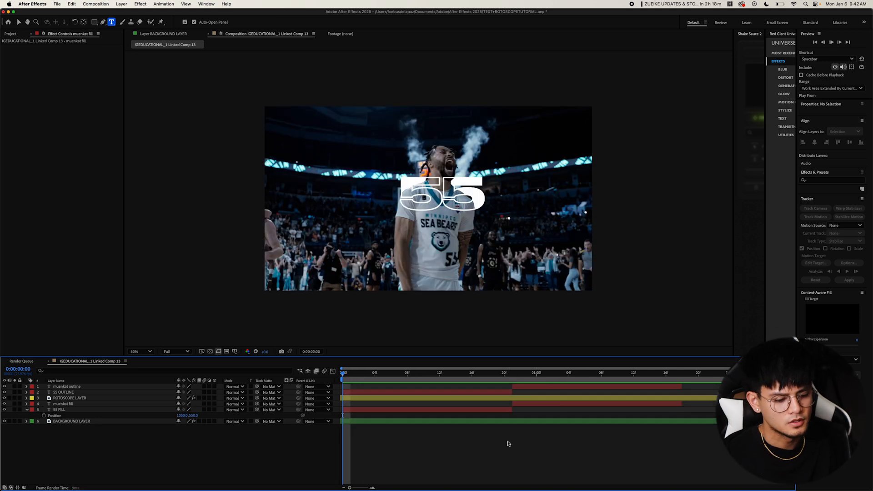
pyautogui.click(407, 372)
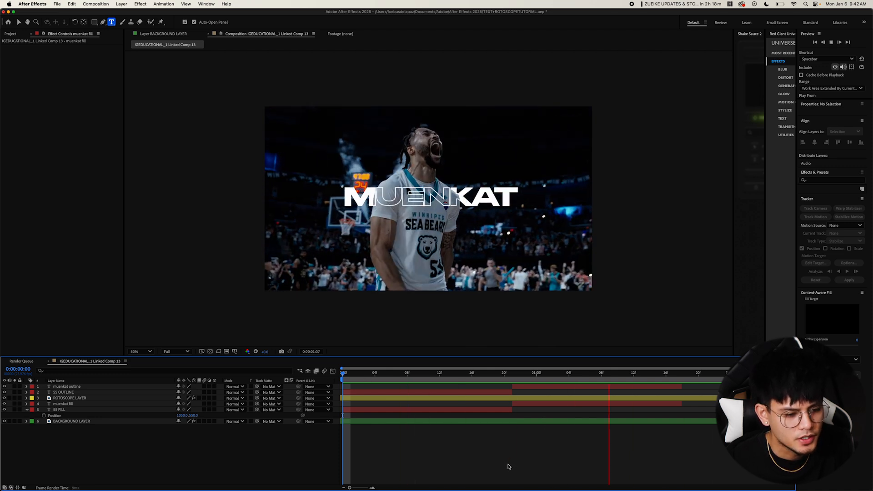
pyautogui.click(494, 373)
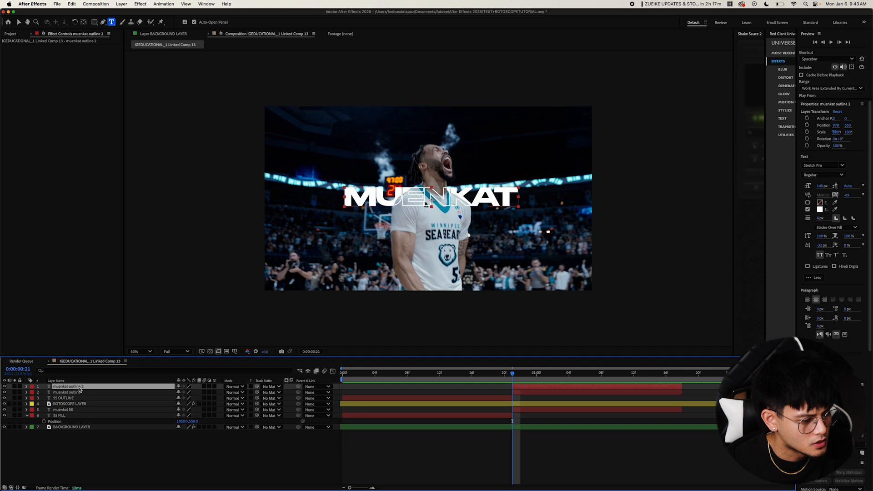
# - Select muenkat outline 2 and 3 and record their starting Position keyframes
pyautogui.click(544, 372)
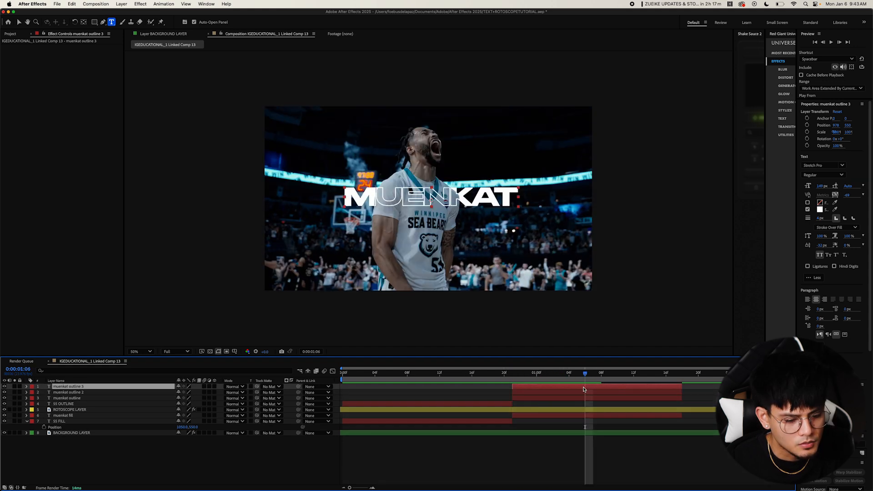
pyautogui.click(68, 392)
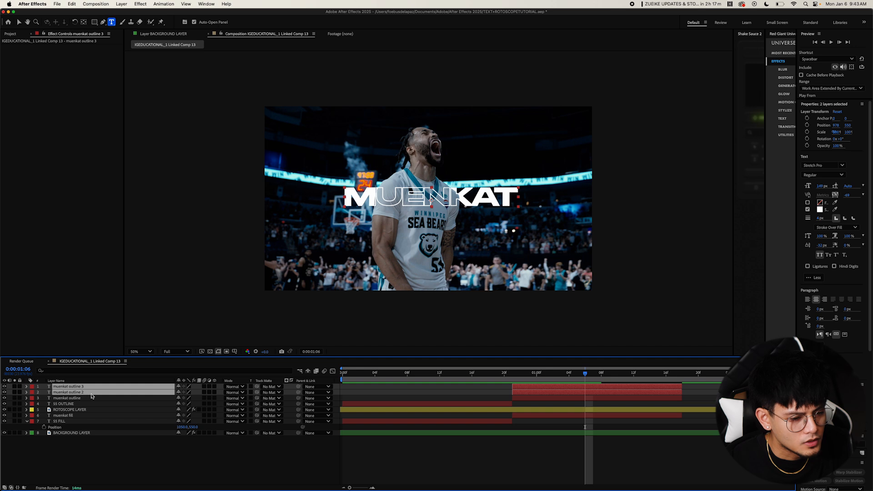
pyautogui.click(26, 392)
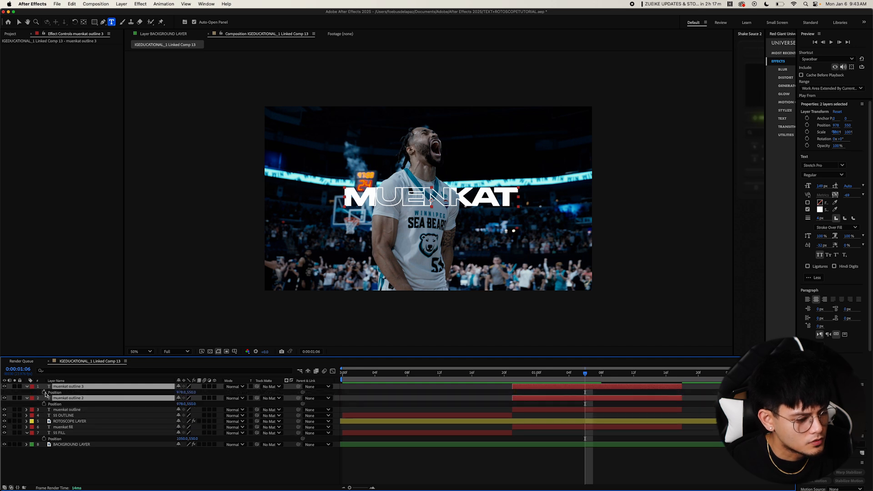
pyautogui.click(617, 372)
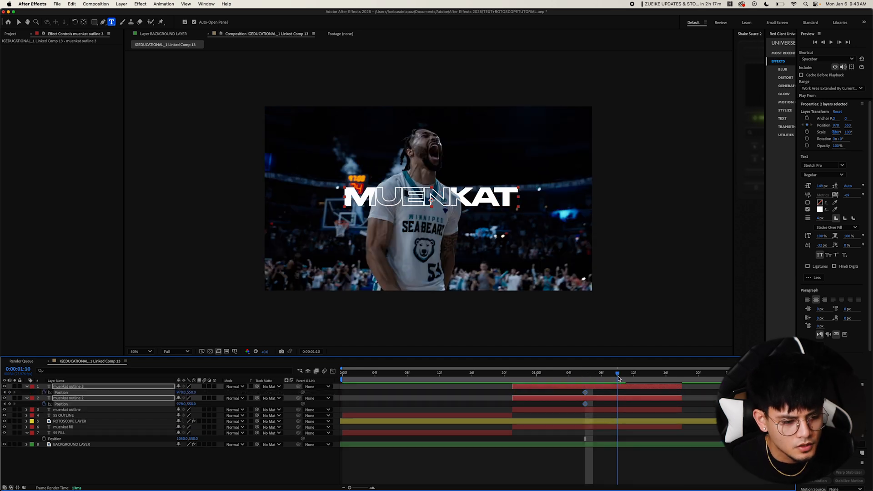
pyautogui.click(651, 372)
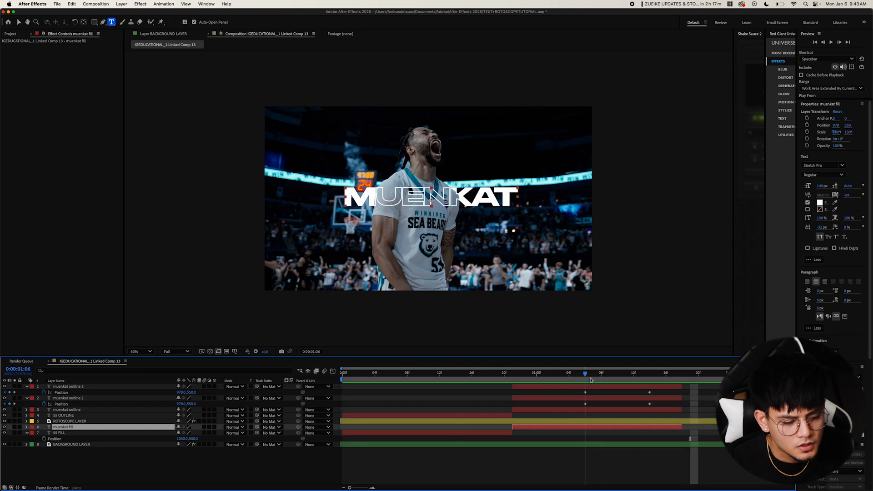
# - Key the outline copies sliding up and down, then apply Easy Ease to the keyframes
pyautogui.click(633, 372)
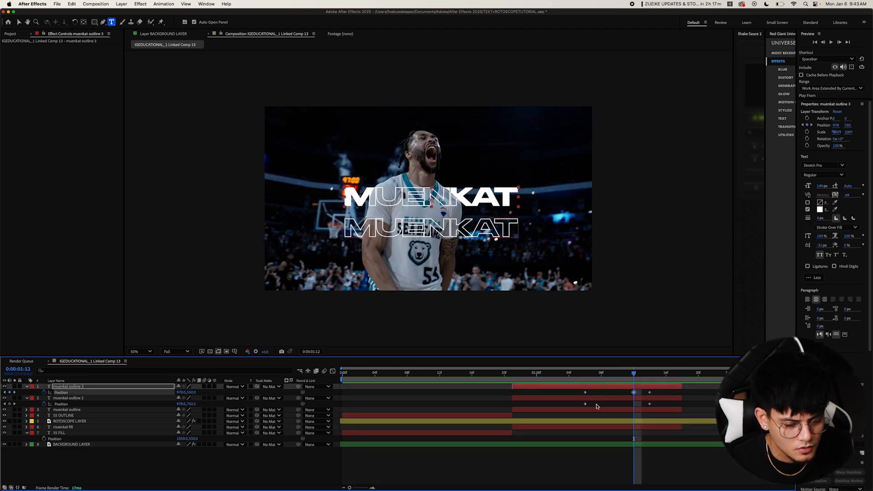
pyautogui.click(577, 372)
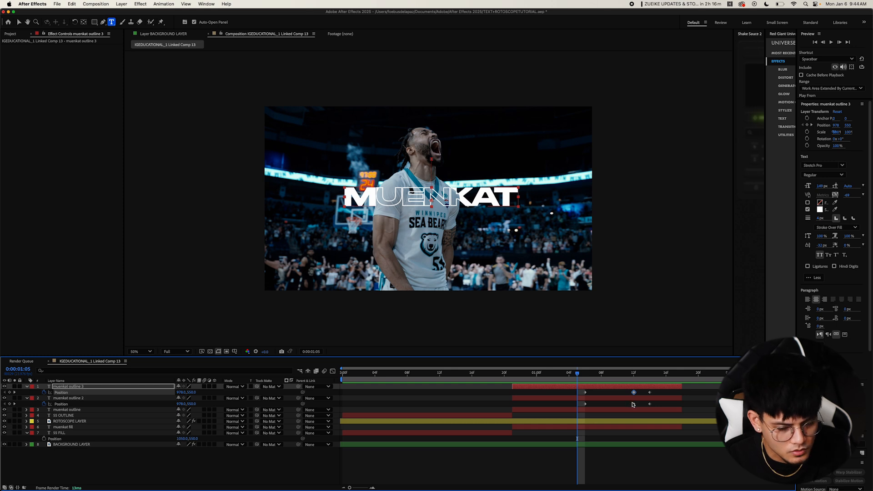
pyautogui.click(68, 397)
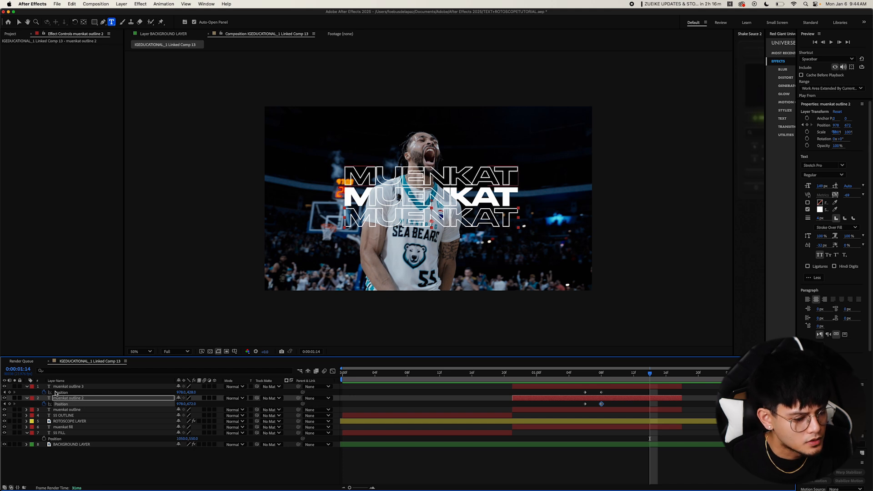
pyautogui.click(67, 387)
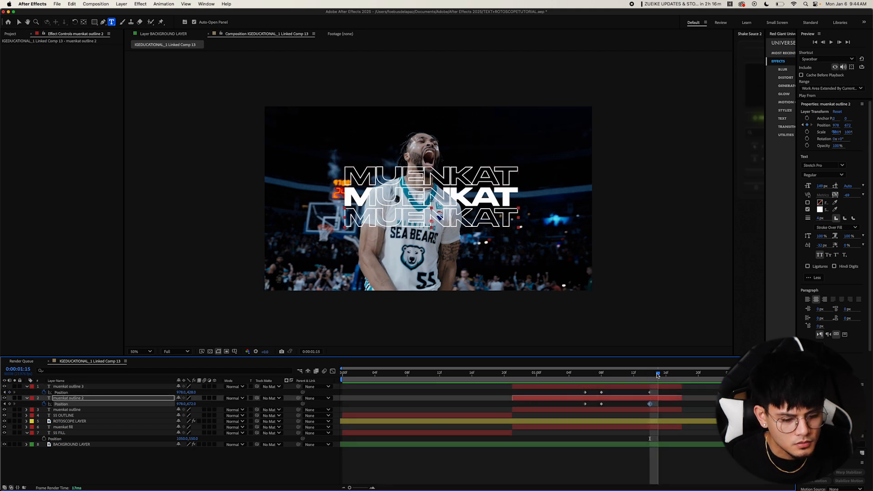
pyautogui.click(665, 372)
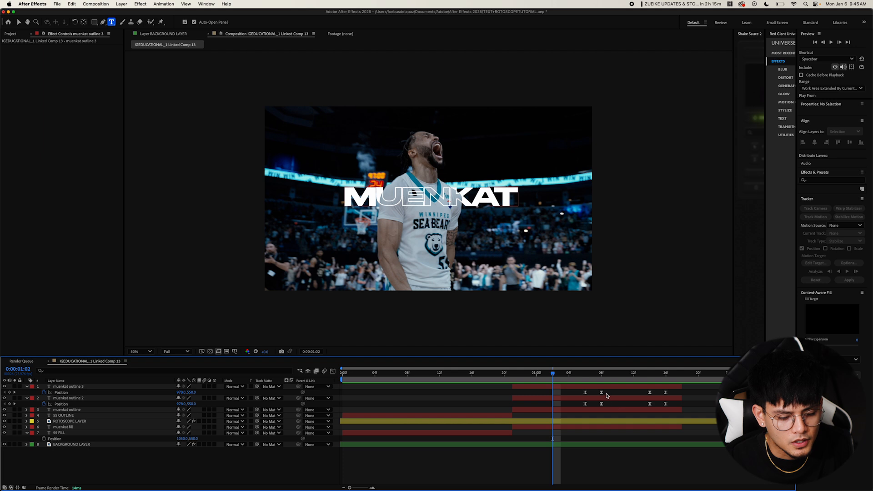
pyautogui.rightClick(586, 386)
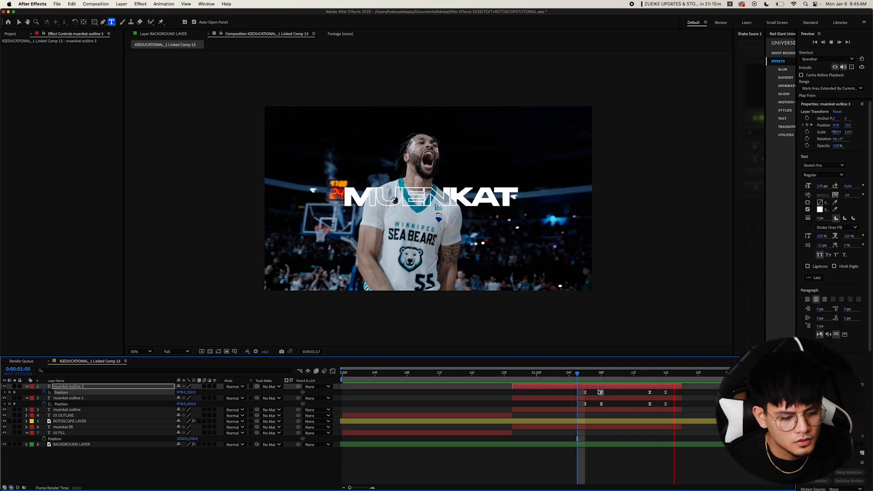
pyautogui.click(585, 372)
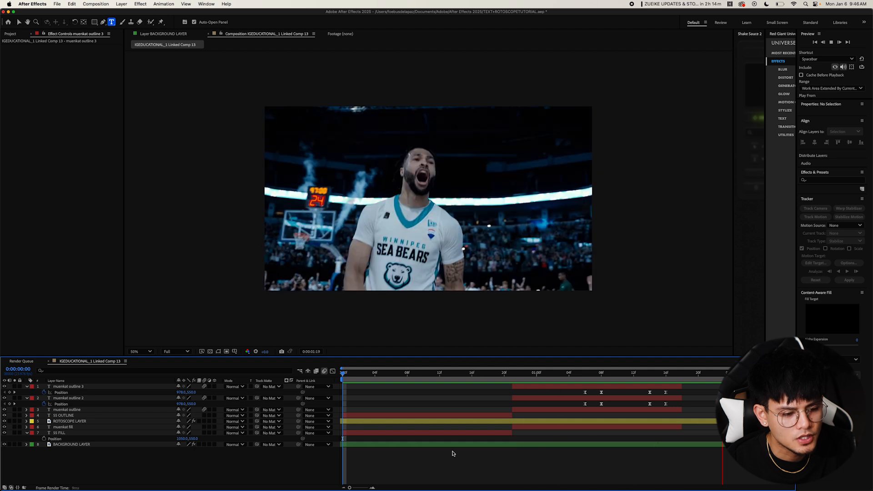
# - Trim the 55 outline layer's In point to a few frames after the composition start
pyautogui.click(389, 380)
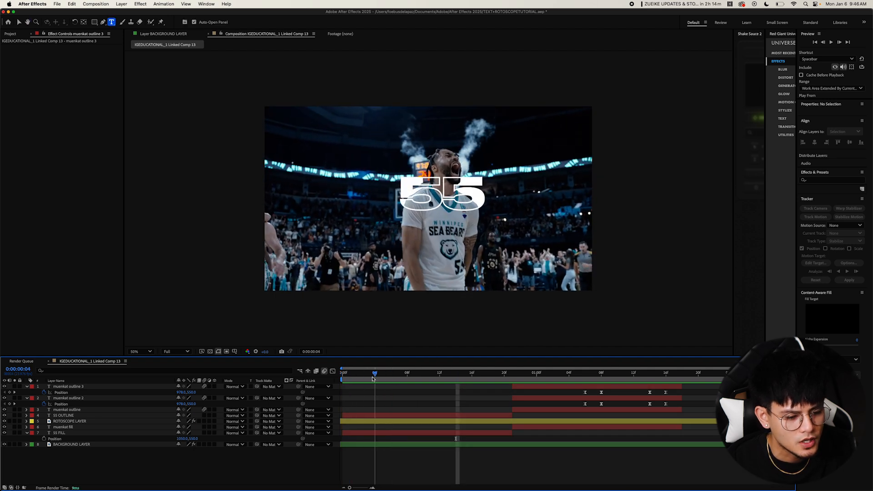
pyautogui.click(391, 382)
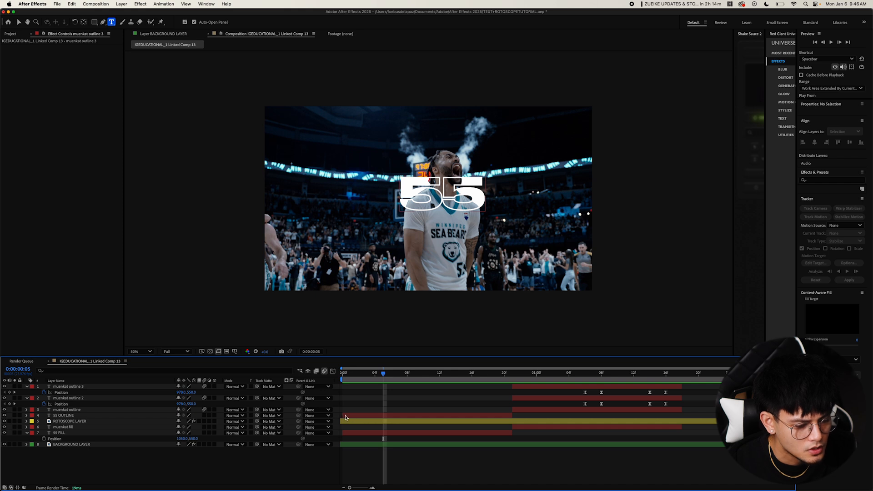
pyautogui.click(63, 415)
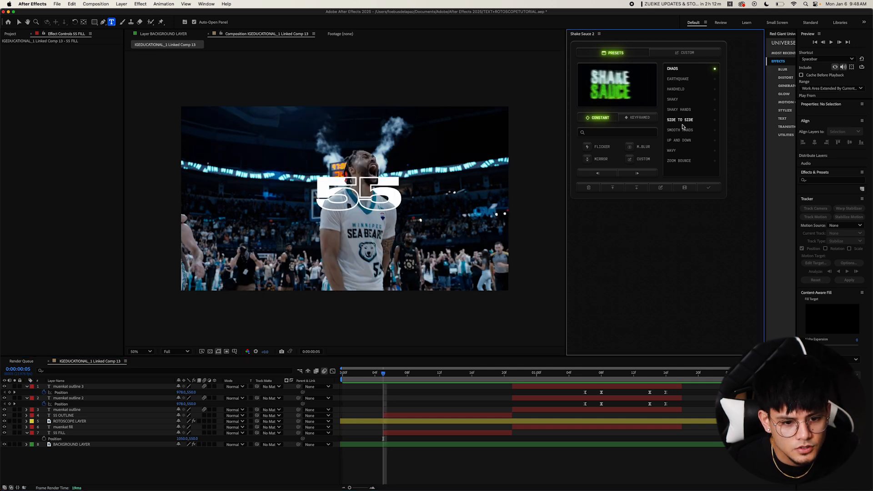
# - Apply the keyframed Stomp shake preset from Shake Sauce, adding an [SS] CONTROLS layer
pyautogui.click(640, 118)
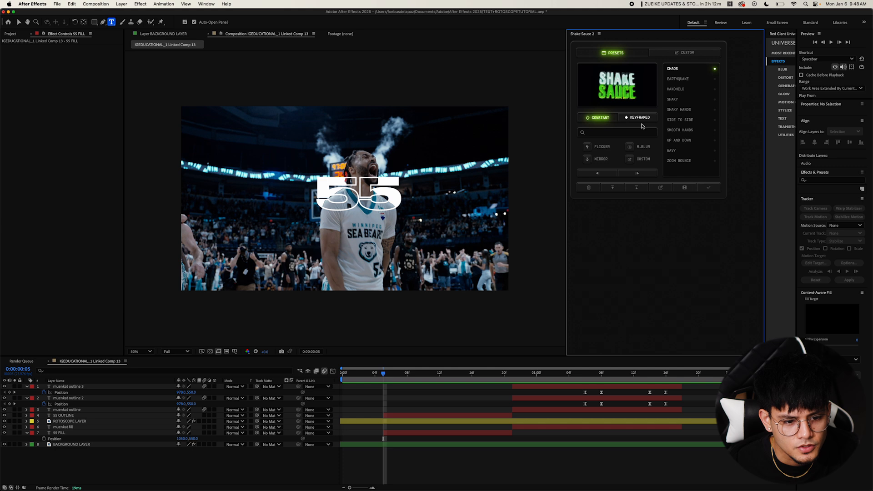
pyautogui.click(639, 118)
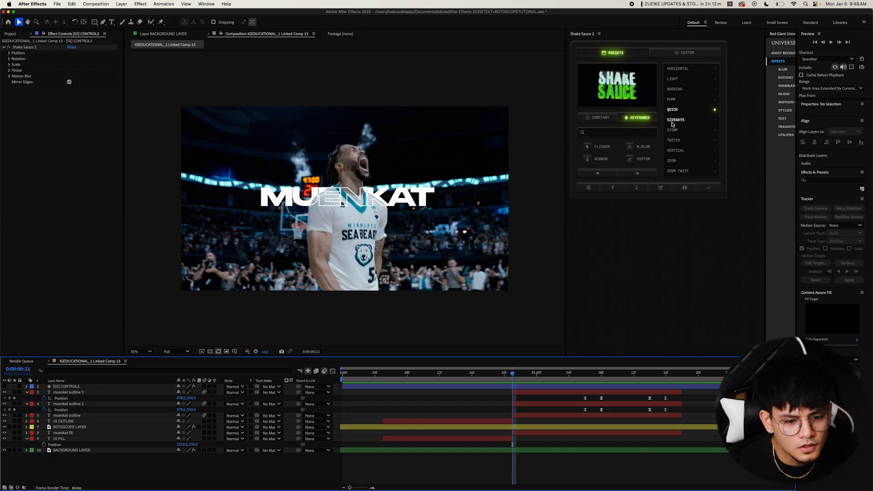
pyautogui.moveTo(674, 144)
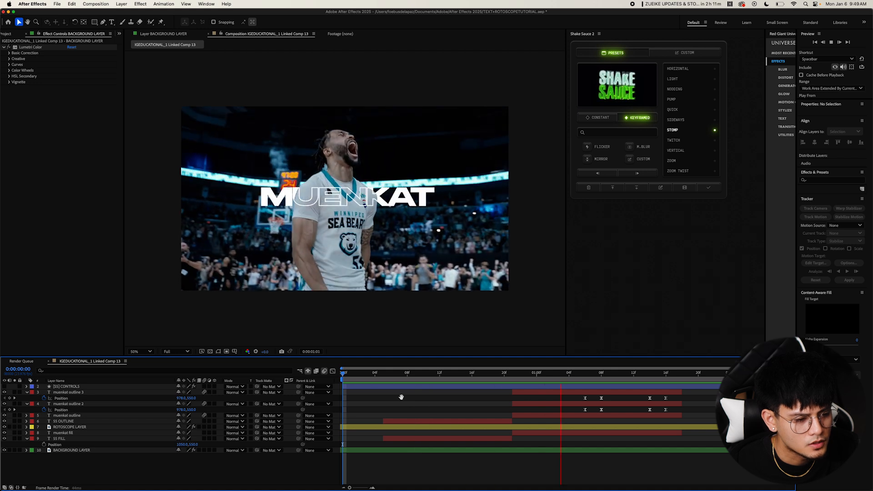
pyautogui.click(382, 372)
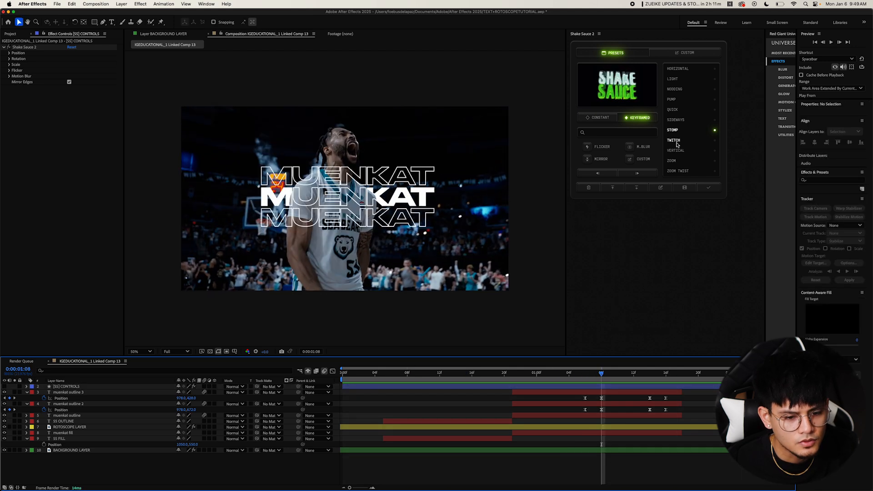
# - Apply the Twitch keyframed shake preset, then deselect all layers
pyautogui.click(674, 140)
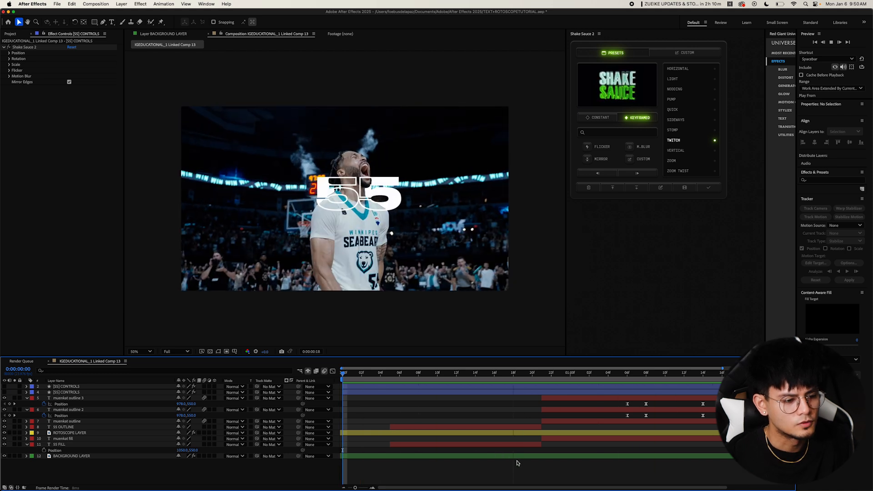
pyautogui.click(635, 373)
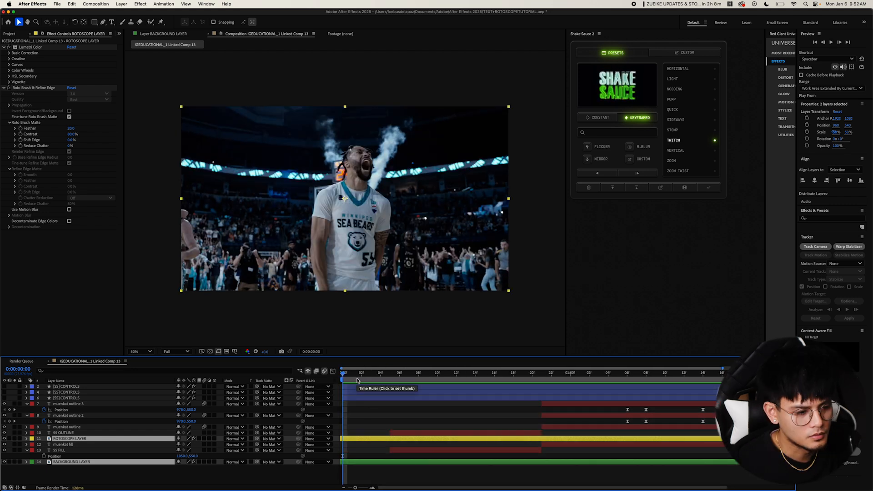
# - Desaturate BACKGROUND LAYER with Hue/Saturation at -100 Master Saturation and add Radial Blur
pyautogui.click(551, 372)
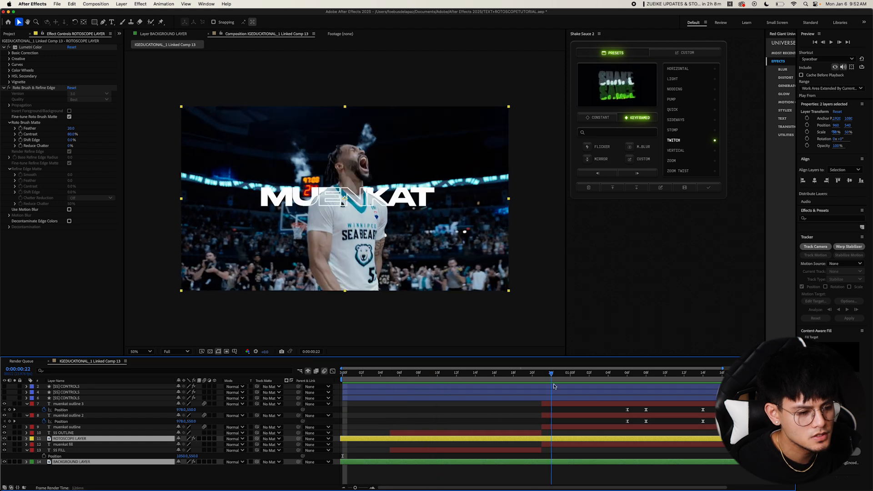
pyautogui.click(590, 373)
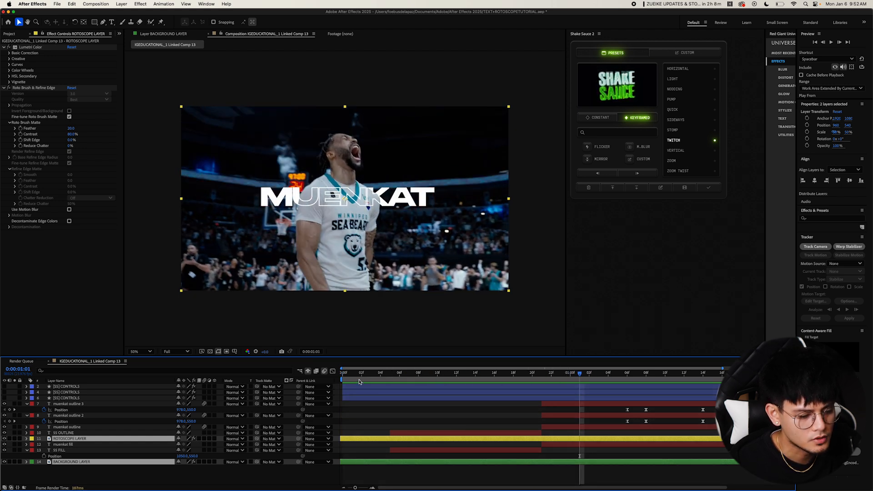
pyautogui.click(475, 373)
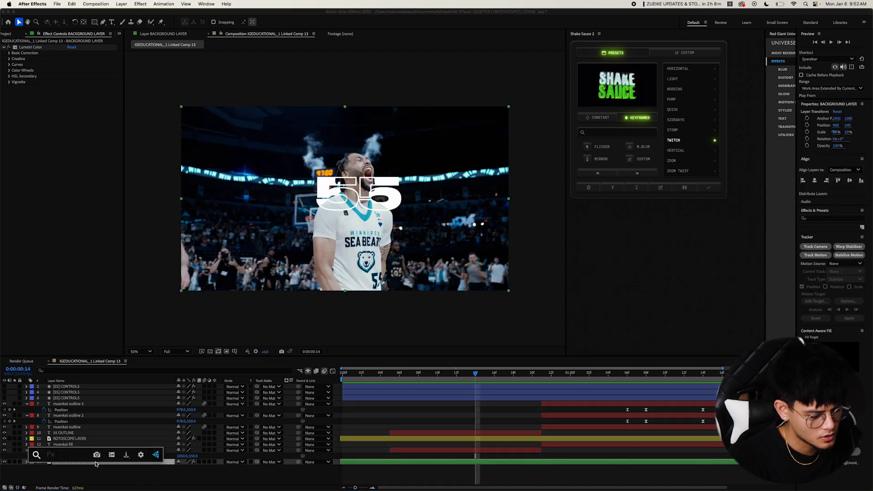
pyautogui.write('hue')
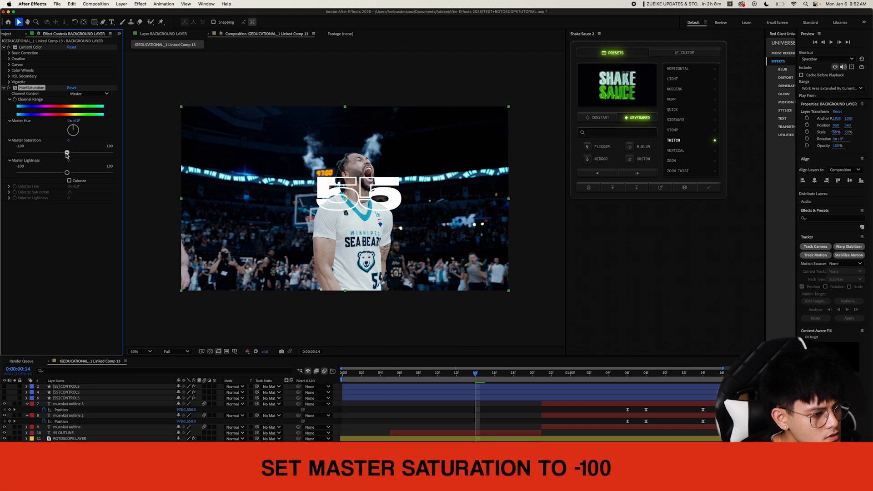
pyautogui.moveTo(67, 153); pyautogui.dragTo(18, 153)
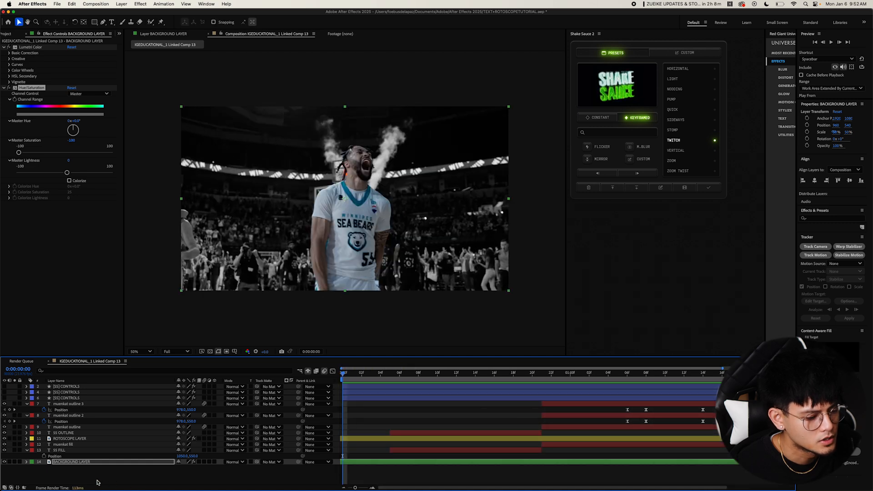
pyautogui.write('radial')
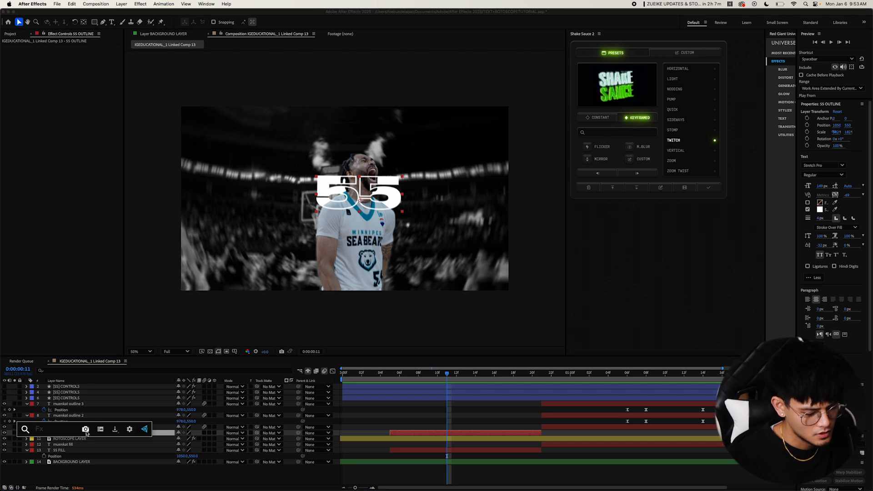
# - Apply Universe Glow to 55 OUTLINE with a glow value of 0.6
pyautogui.write('uni.')
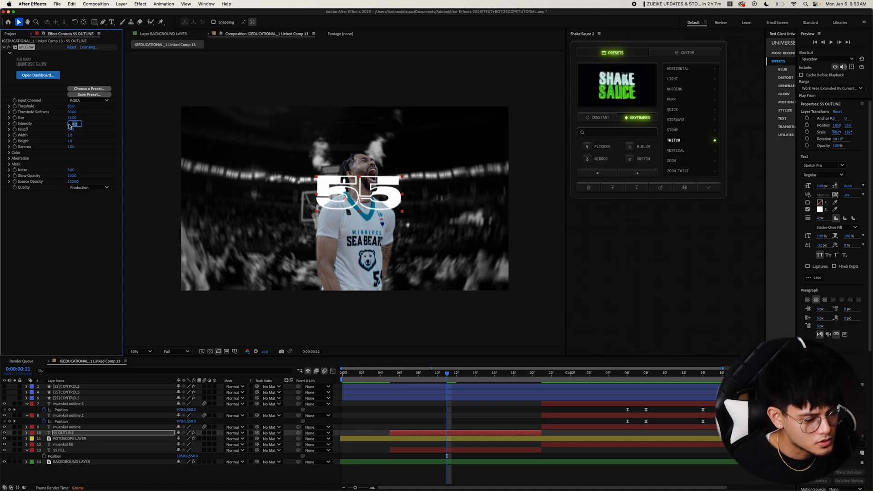
pyautogui.write('0.6')
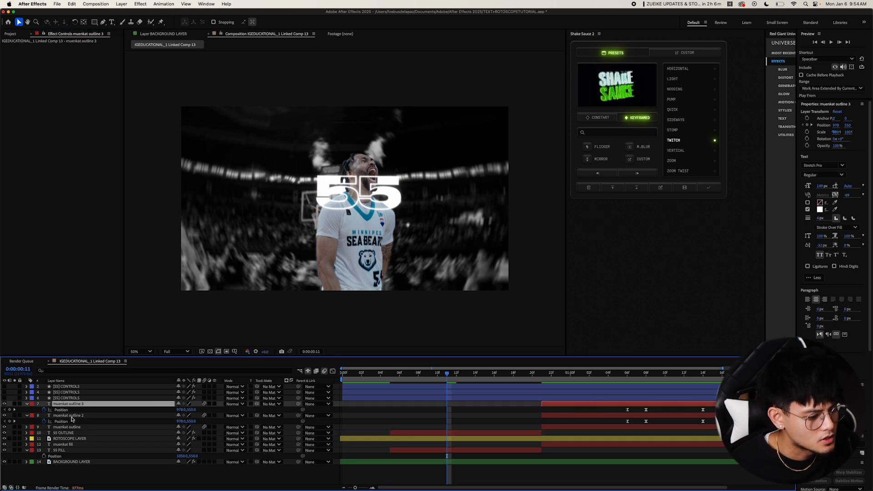
pyautogui.click(70, 415)
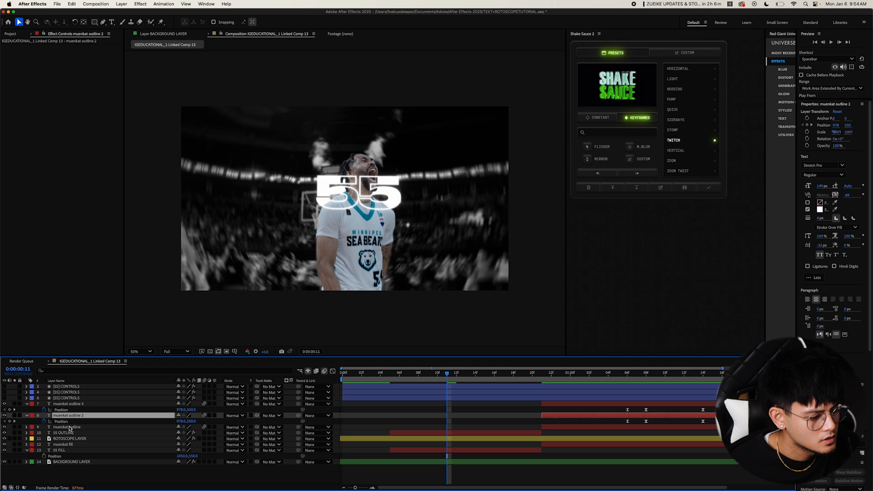